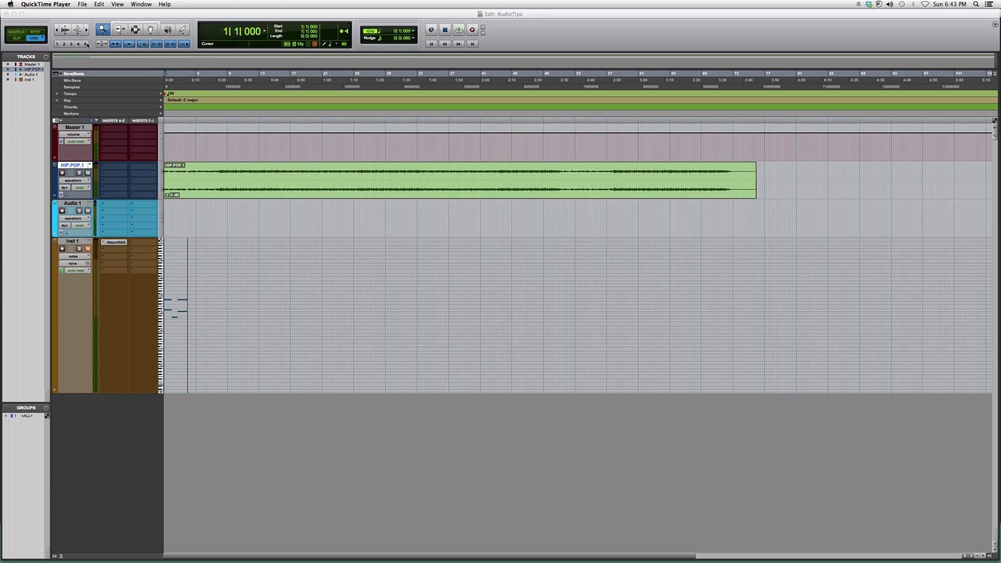
- Zoom the session timeline in horizontally so fewer bars fill the edit area
left_click(77, 44)
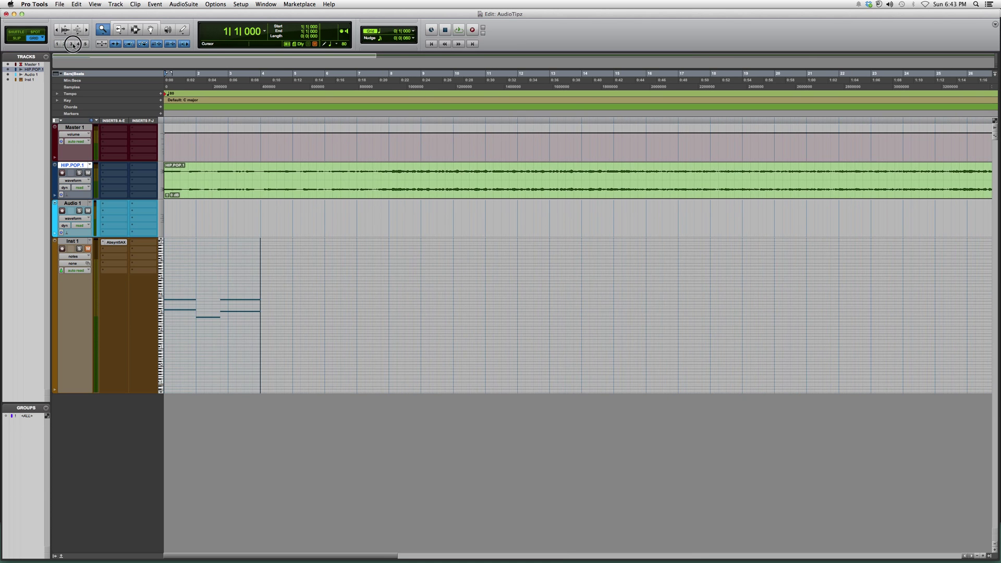
- Magnify the audio waveform height, then place the cursor inside the HIP POP 1 clip
left_click(58, 44)
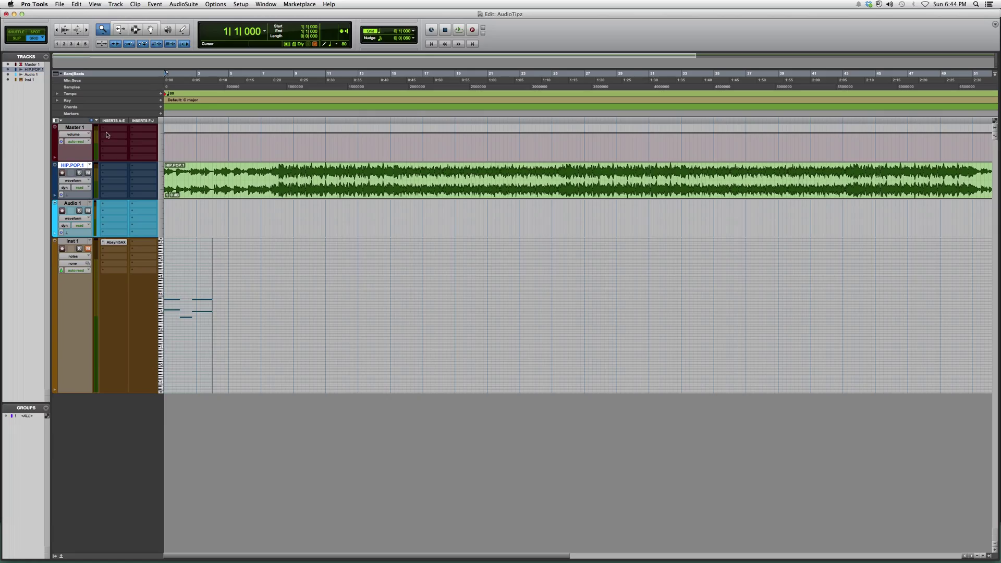
left_click(243, 178)
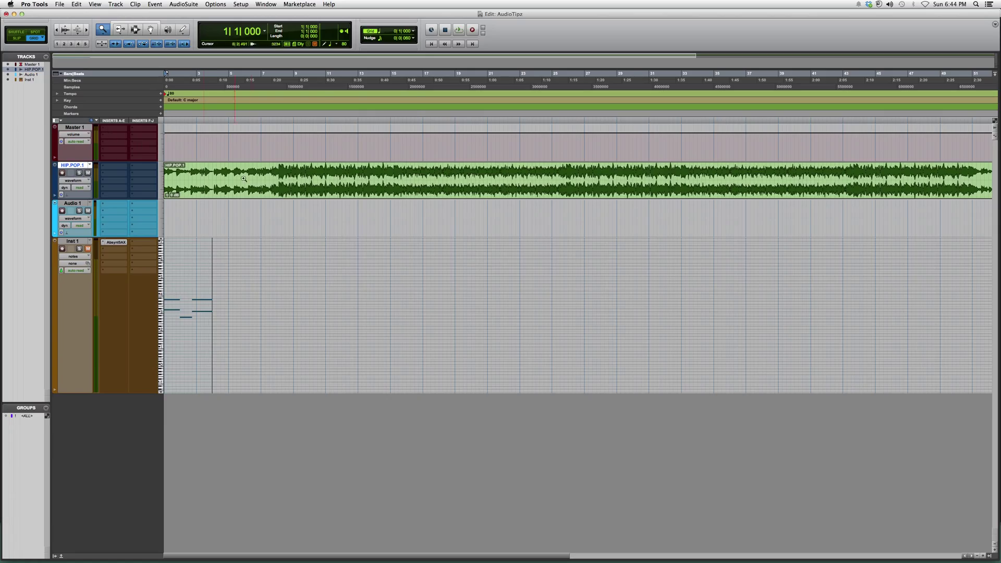